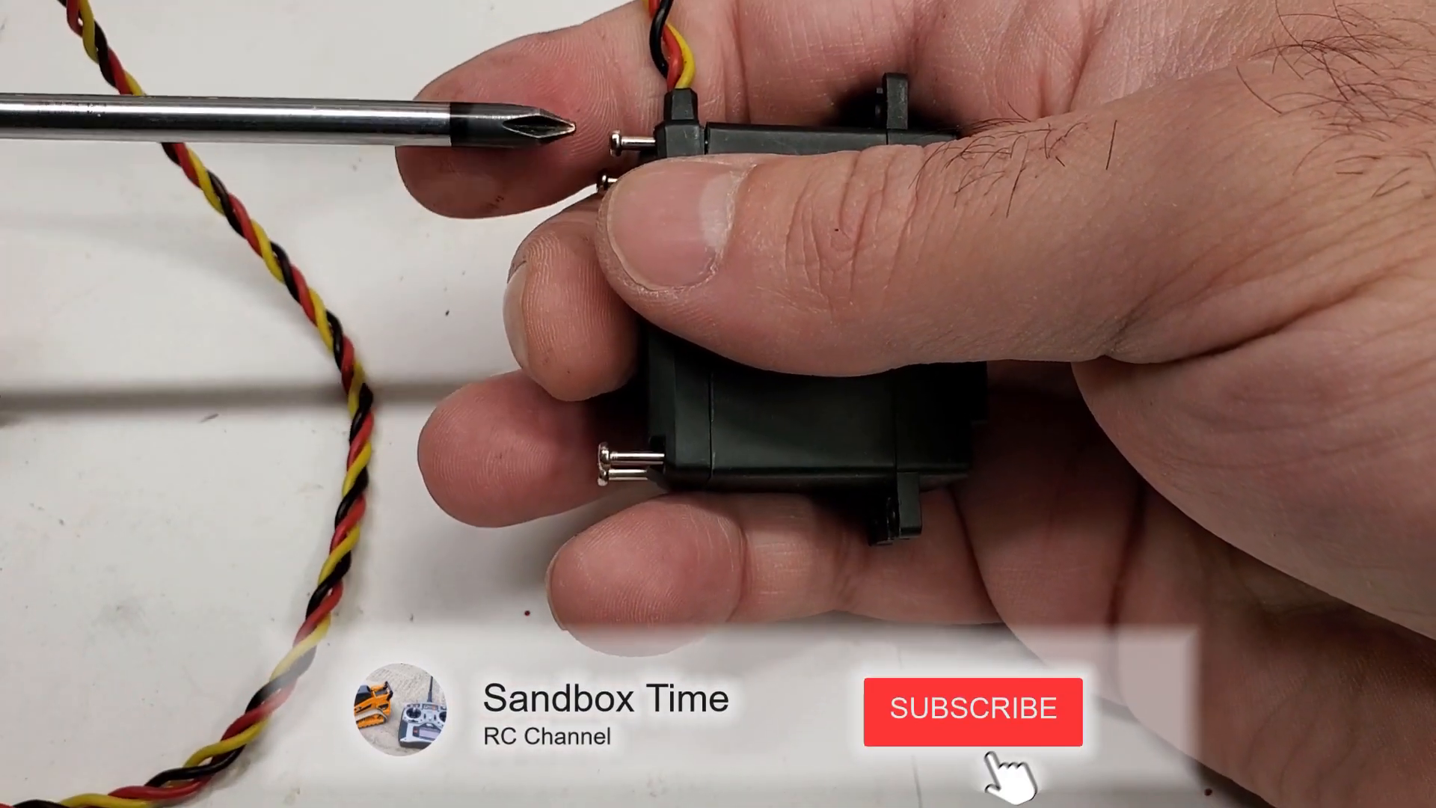
{"action": "left_click", "coordinate": [974, 709]}
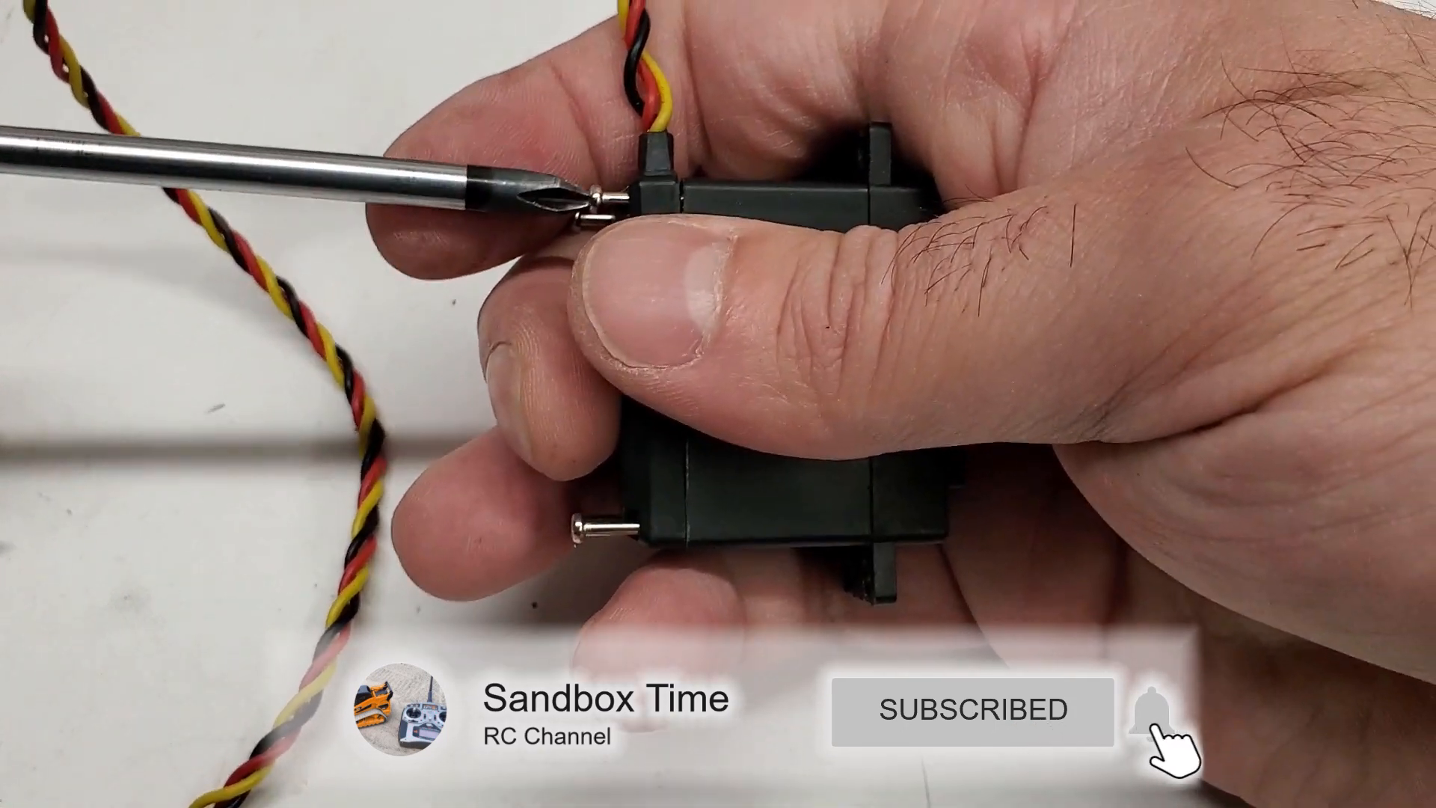
{"action": "left_click", "coordinate": [1152, 709]}
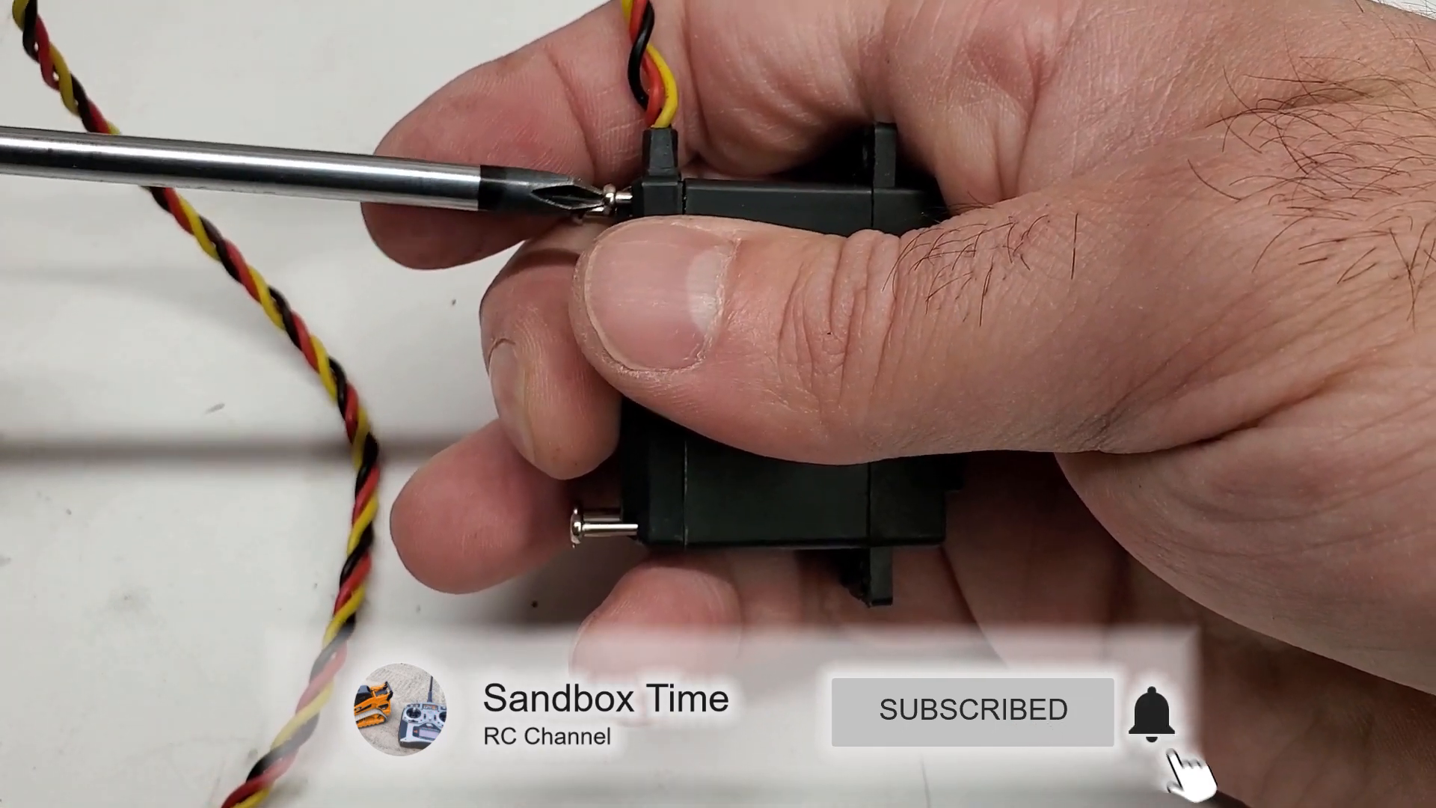